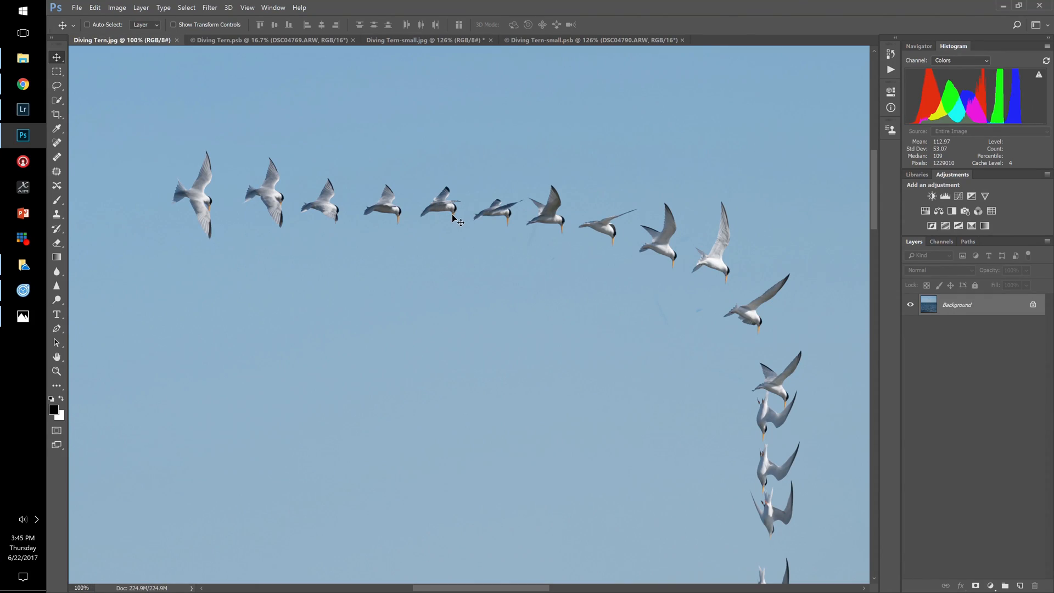
{"action": "mouse_move", "coordinate": [443, 233]}
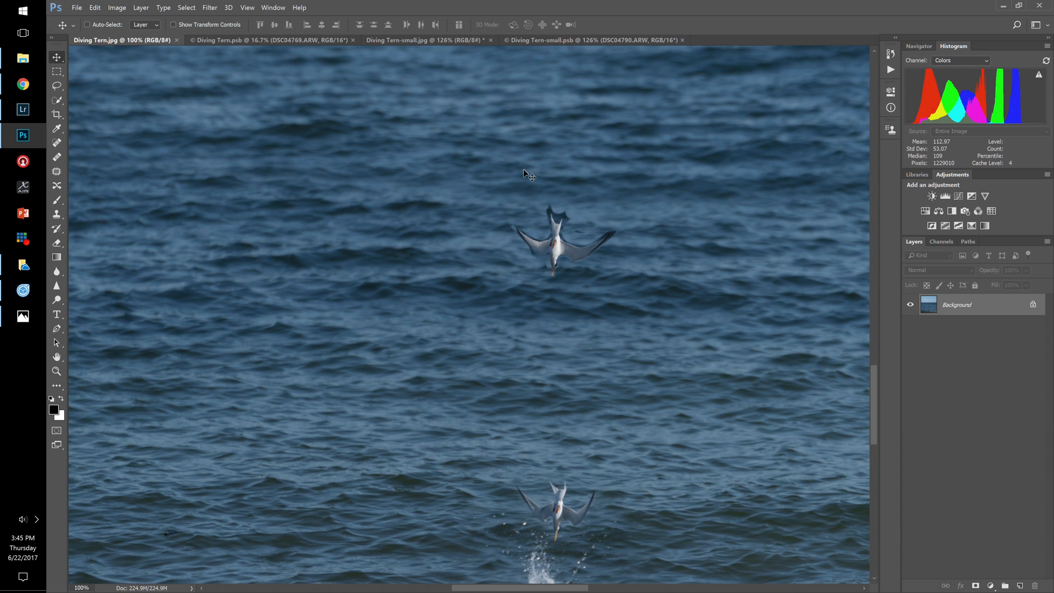
{"action": "mouse_move", "coordinate": [401, 294]}
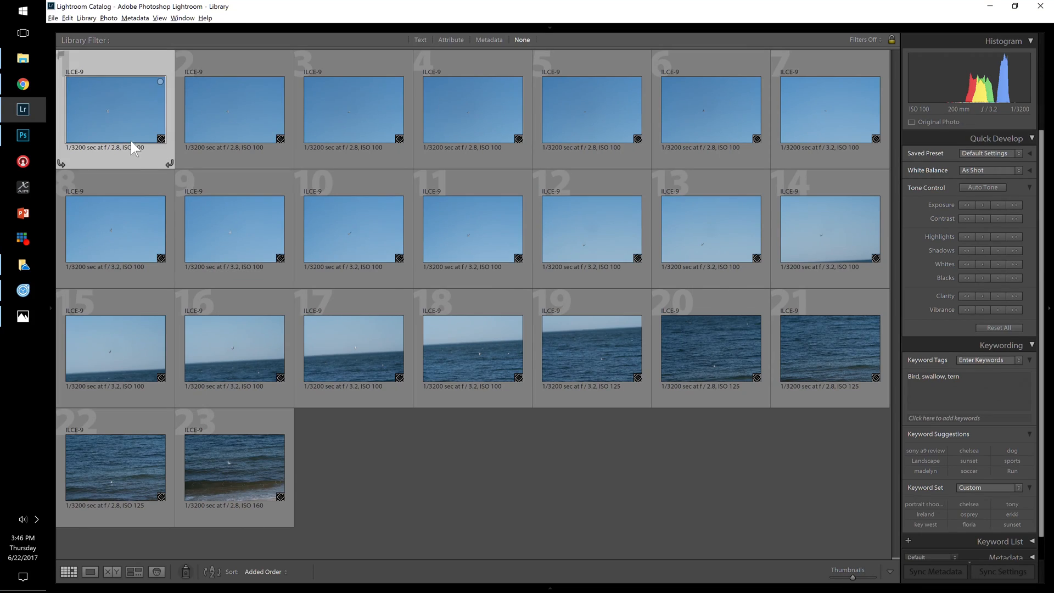
Bring up Lightroom's Library grid showing the 23 diving-tern burst frames.
{"action": "left_click", "coordinate": [233, 468]}
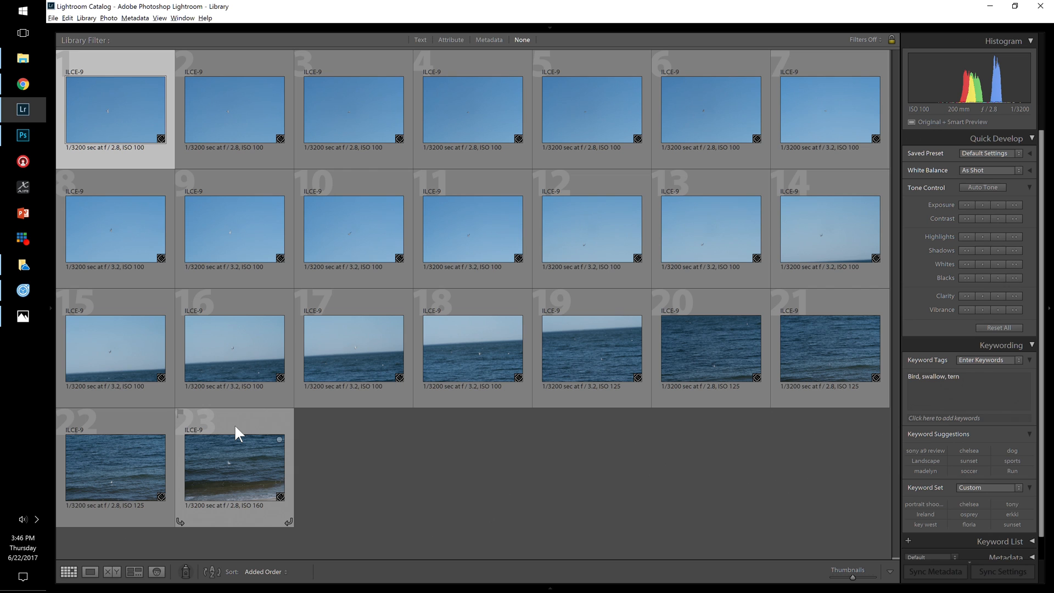